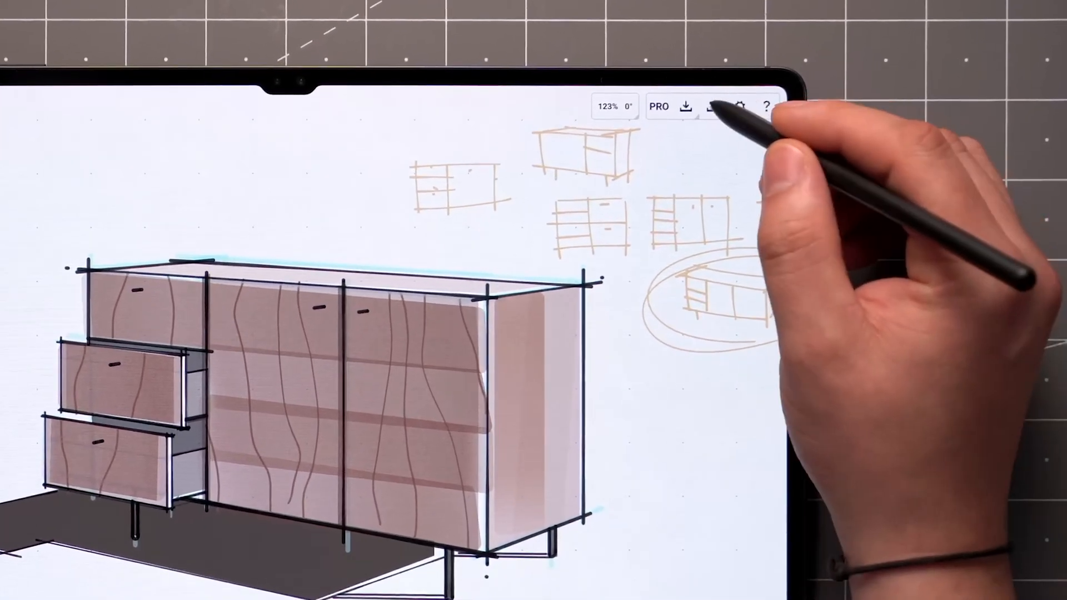
- Review the export formats and keep Adobe PDF Flattened rather than vector paths
click(712, 107)
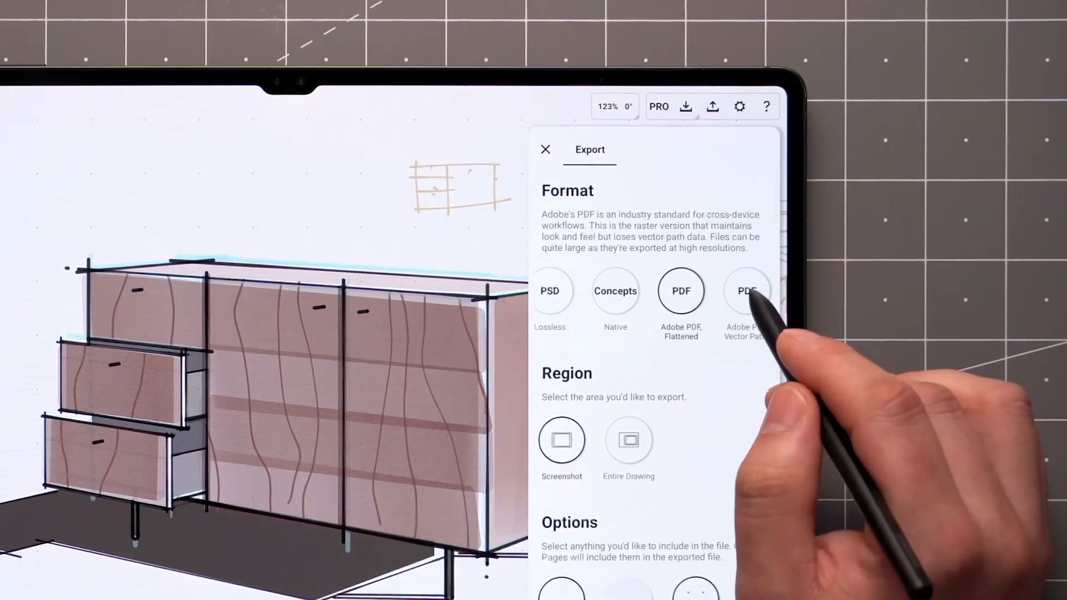
click(747, 290)
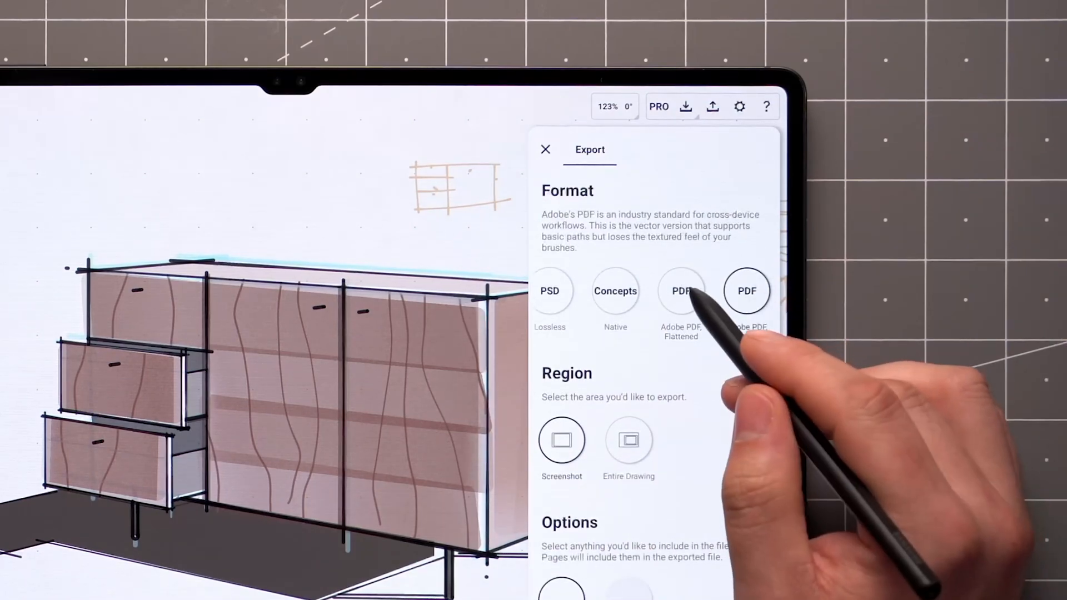
click(680, 292)
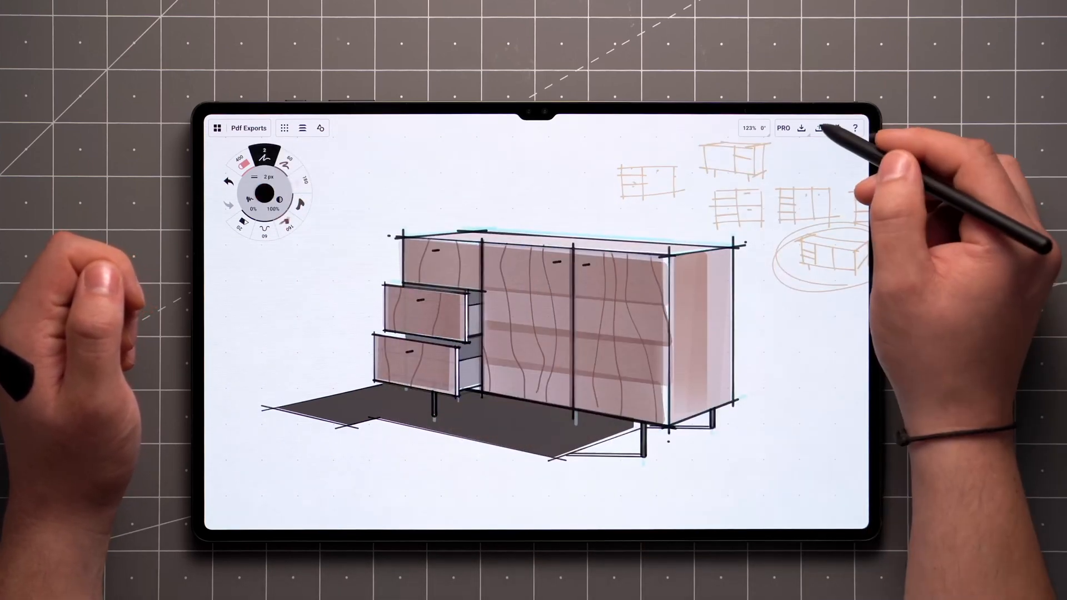
- Choose the Entire Drawing export region and bring up the workspace settings
click(801, 128)
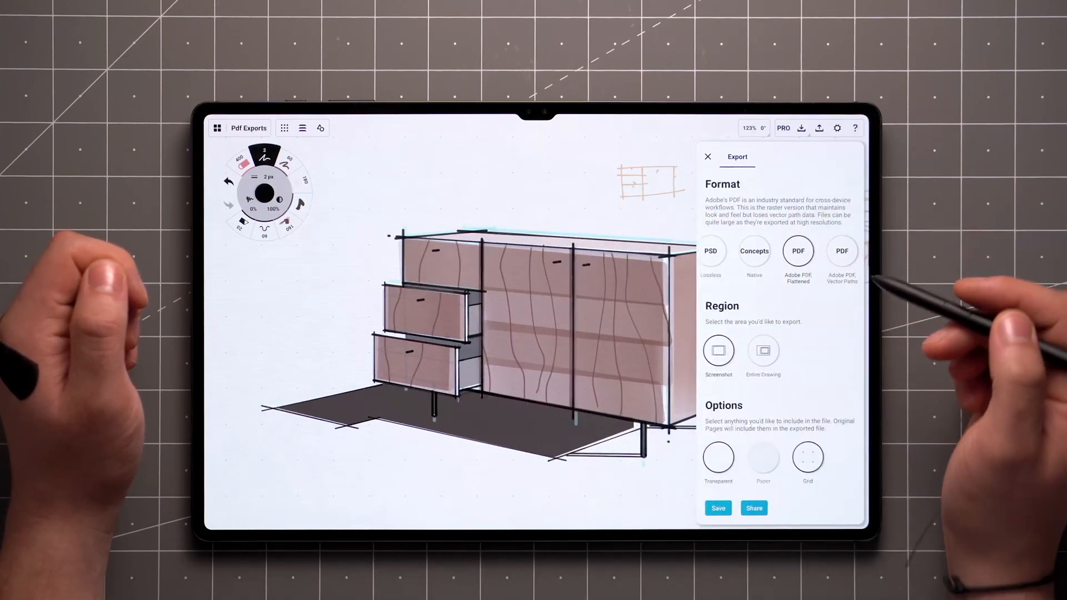
click(762, 351)
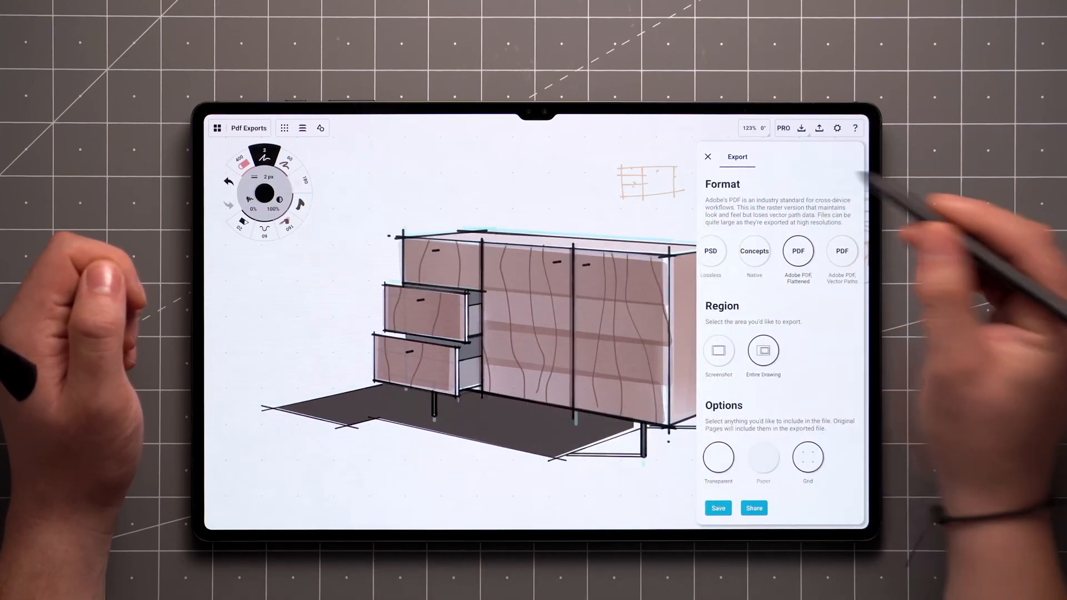
click(709, 157)
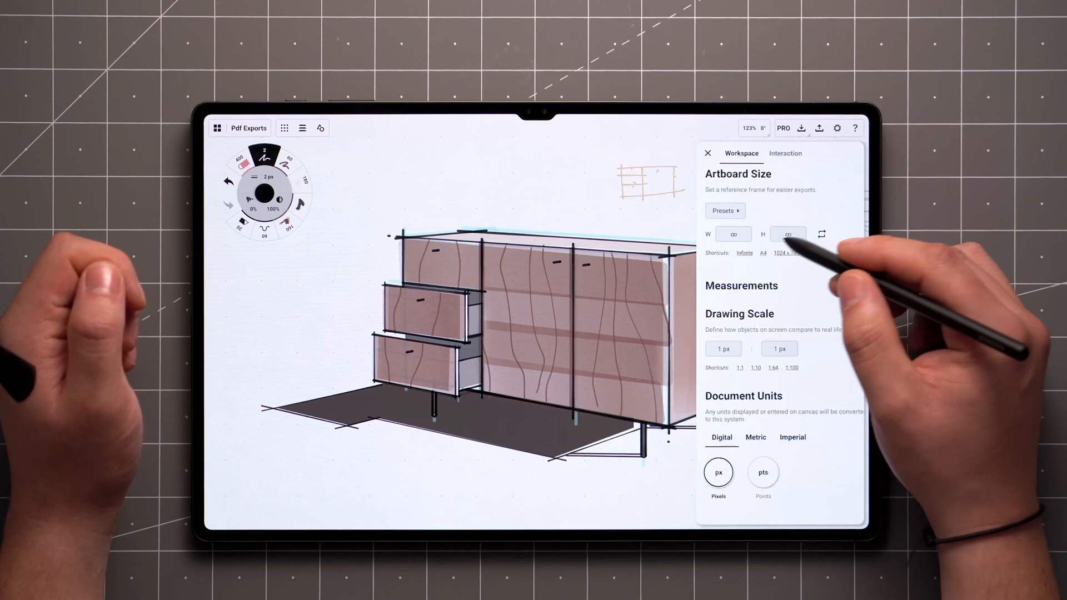
- Set the cabinet drawing's artboard size to A4
click(762, 252)
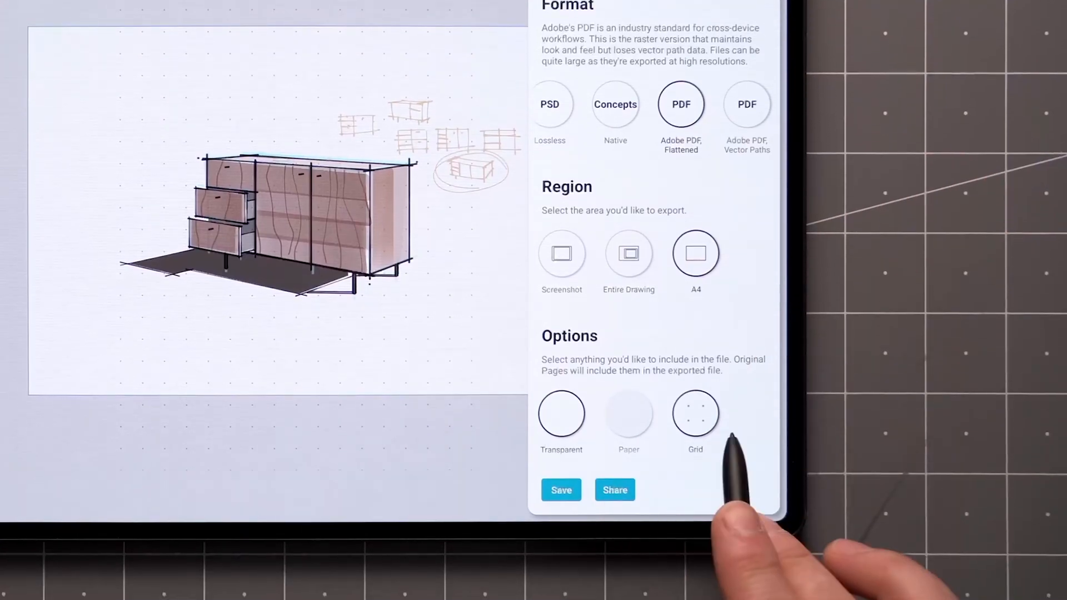
- Share the cabinet sketch as a transparent, grid-free flattened A4 PDF
click(628, 413)
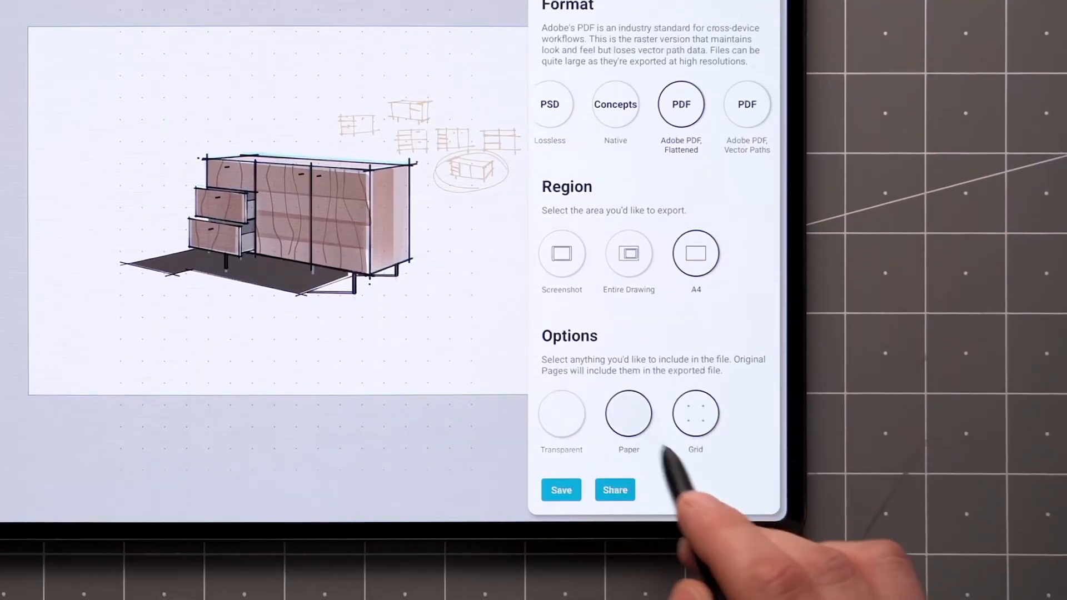
click(561, 414)
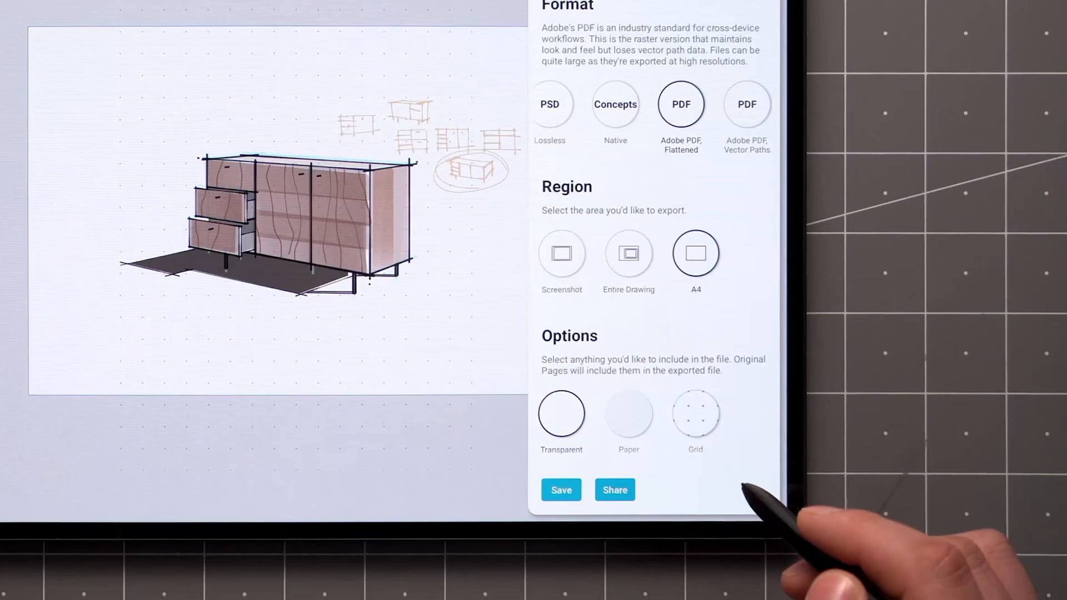
scroll(down, 3)
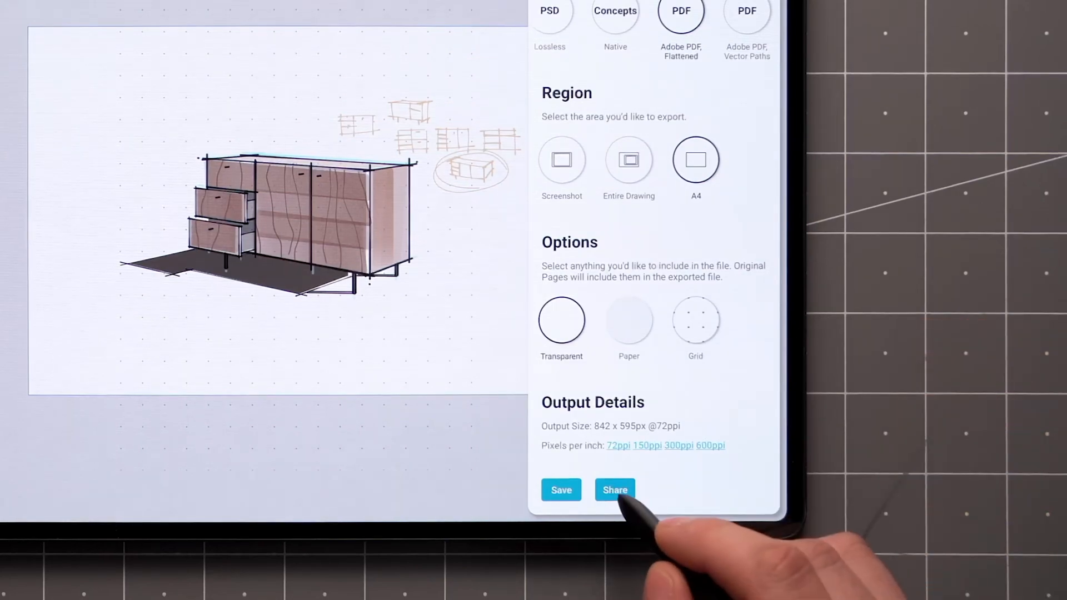
click(613, 490)
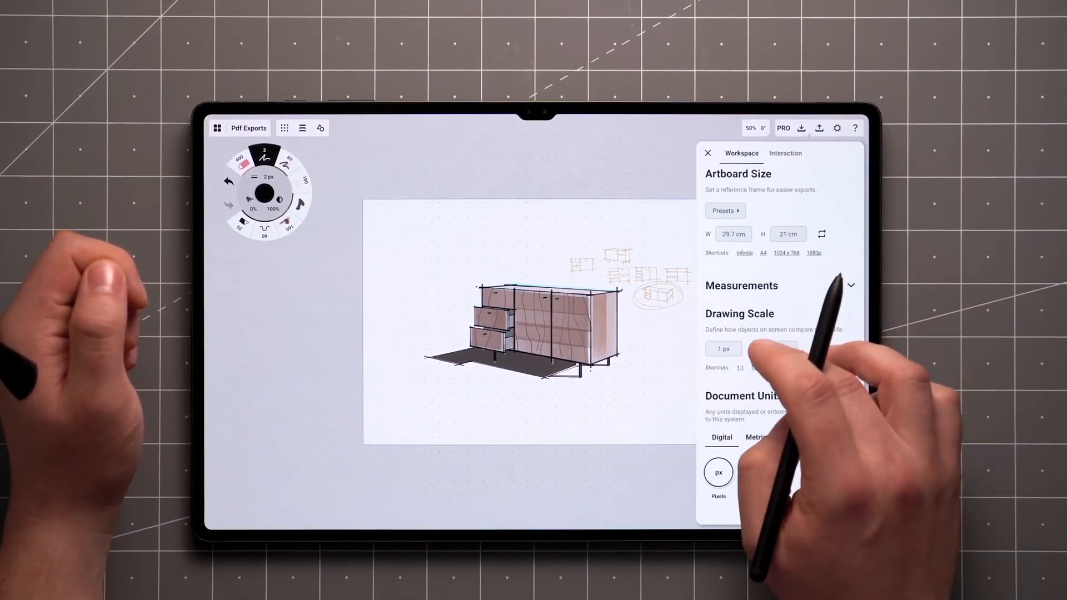
- Reset the artboard to Infinite and dismiss the workspace settings
click(708, 154)
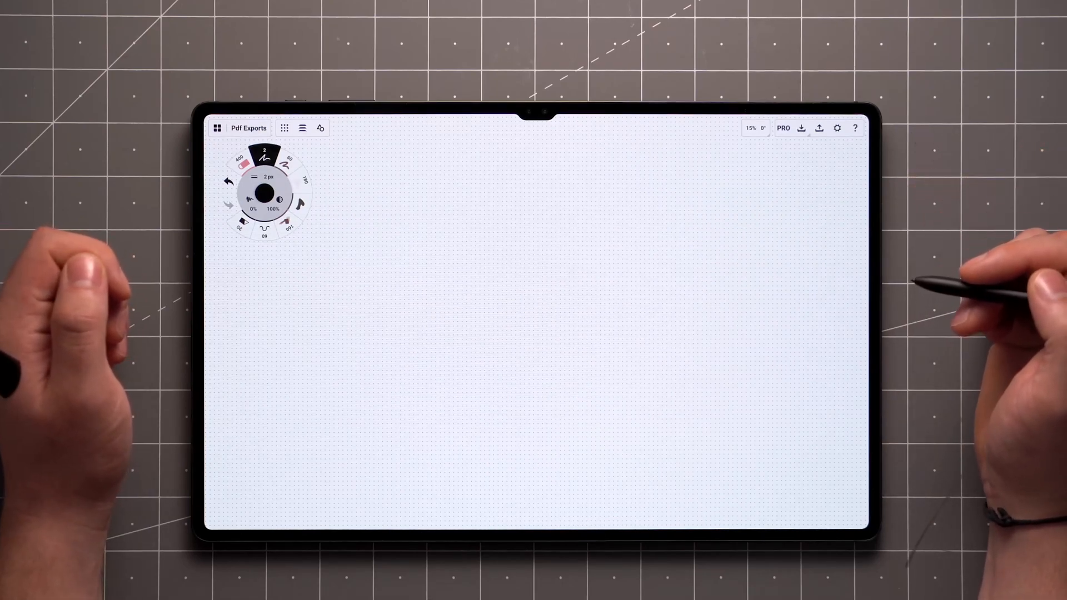
- Import the architectural PDF and place its site plan, floor plan and elevation pages
click(819, 128)
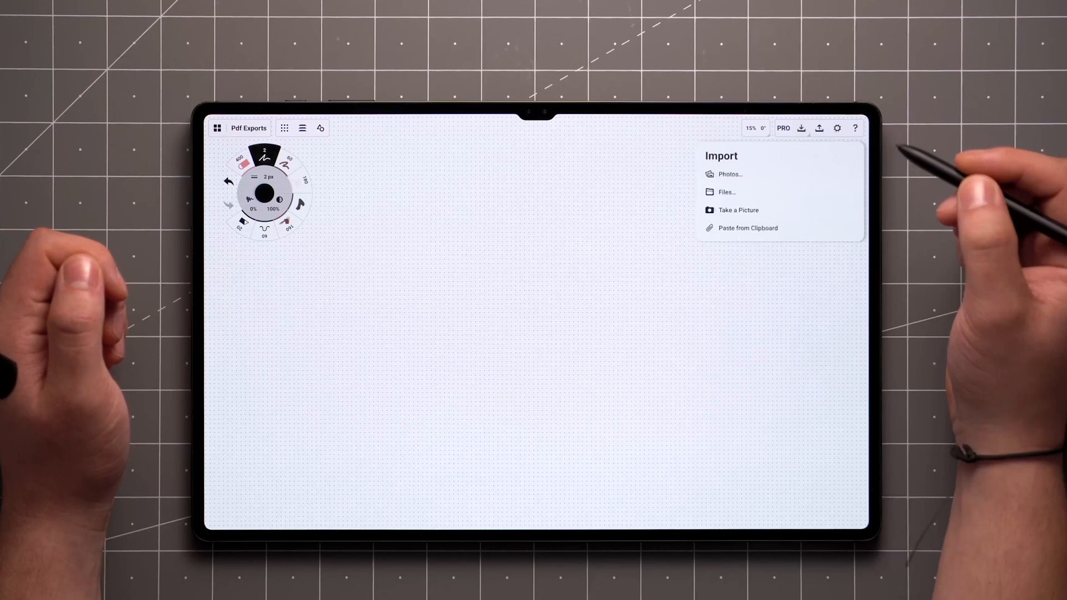
click(726, 193)
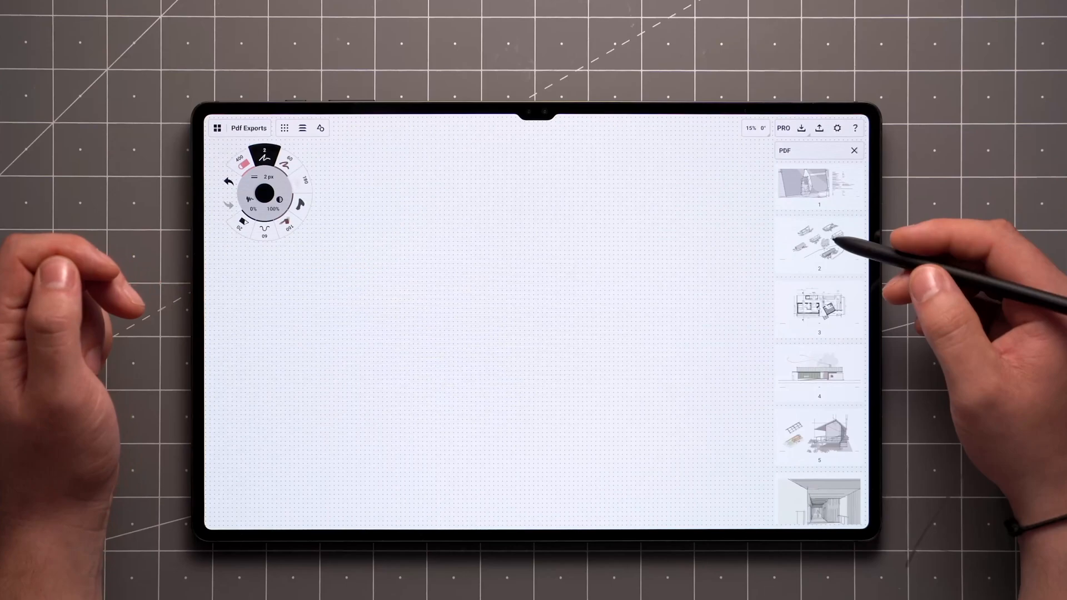
scroll(down, 3)
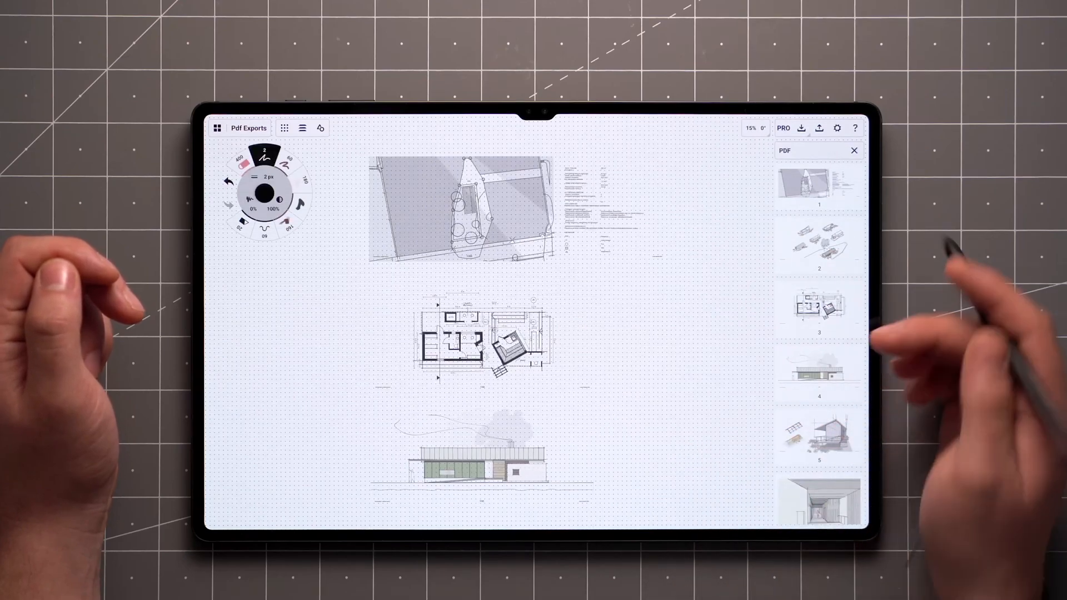
click(853, 150)
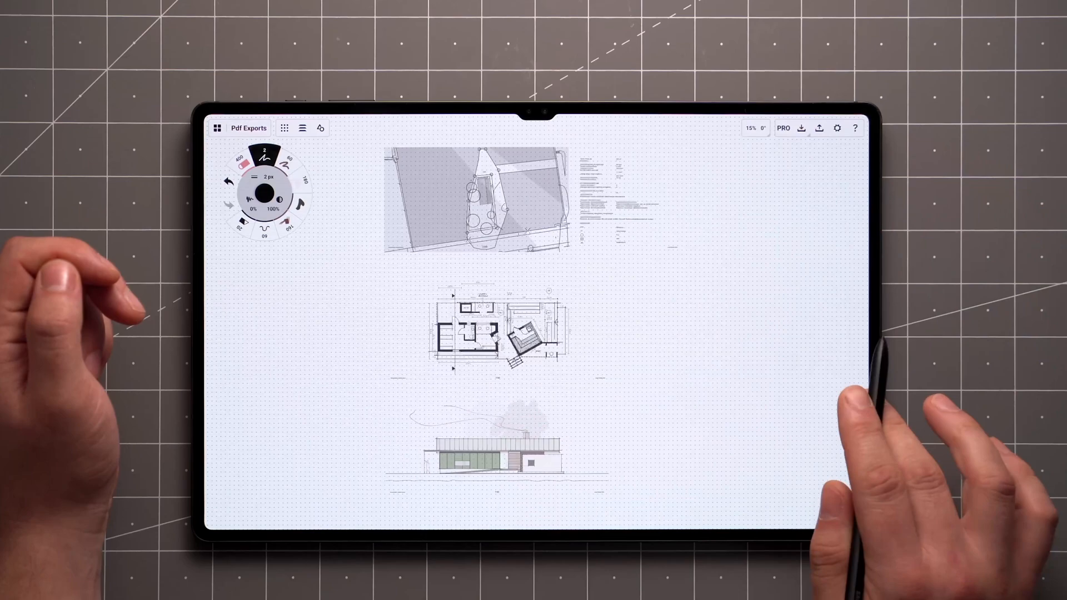
mouse_move(821, 128)
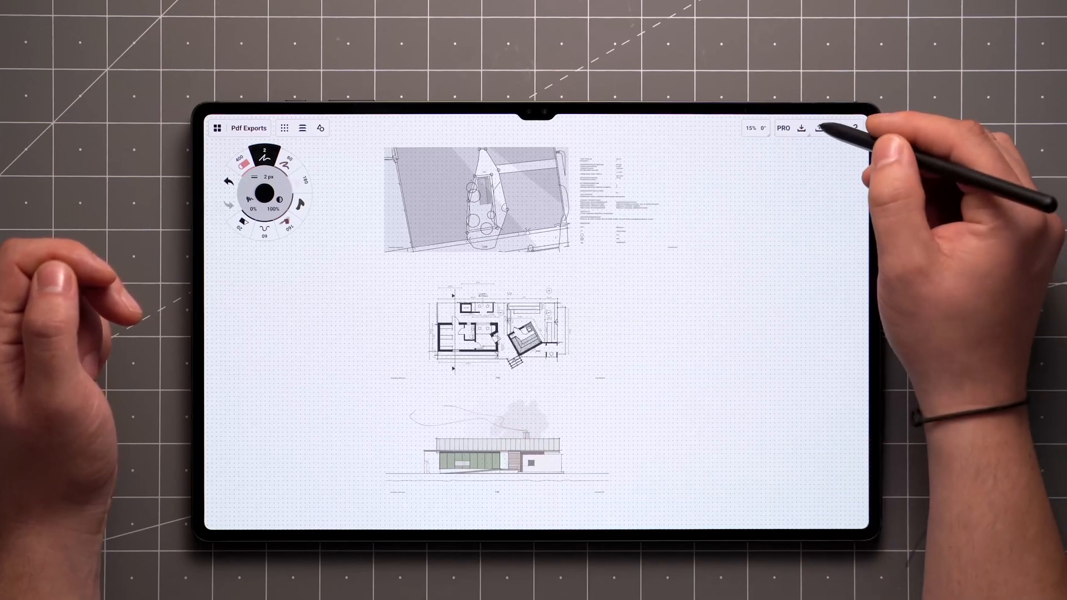
- Bring up flattened PDF export options covering the imported pages' PDF bounds
click(801, 128)
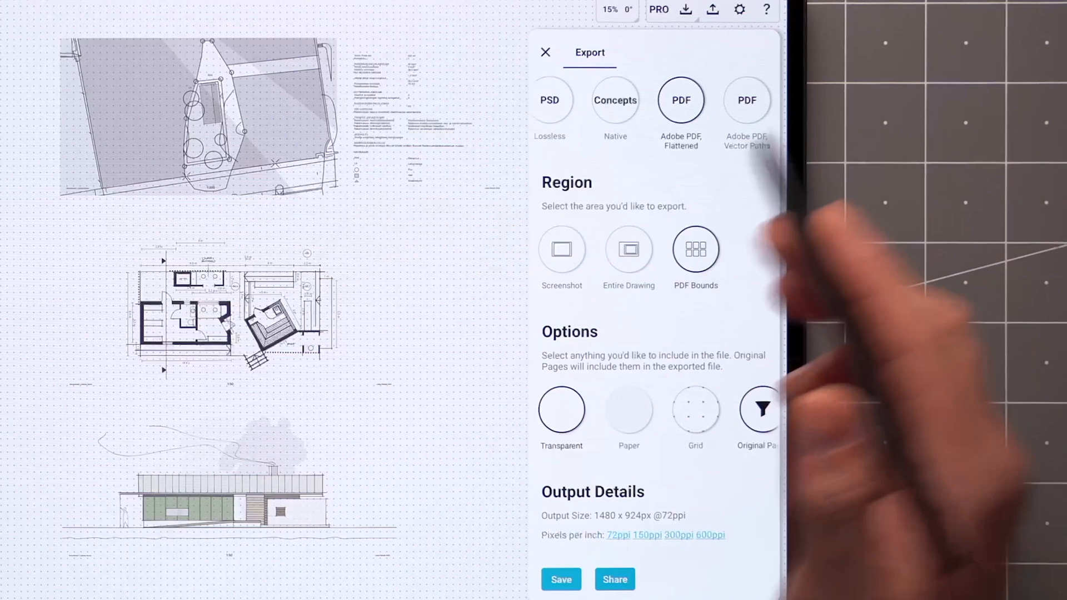
mouse_move(885, 382)
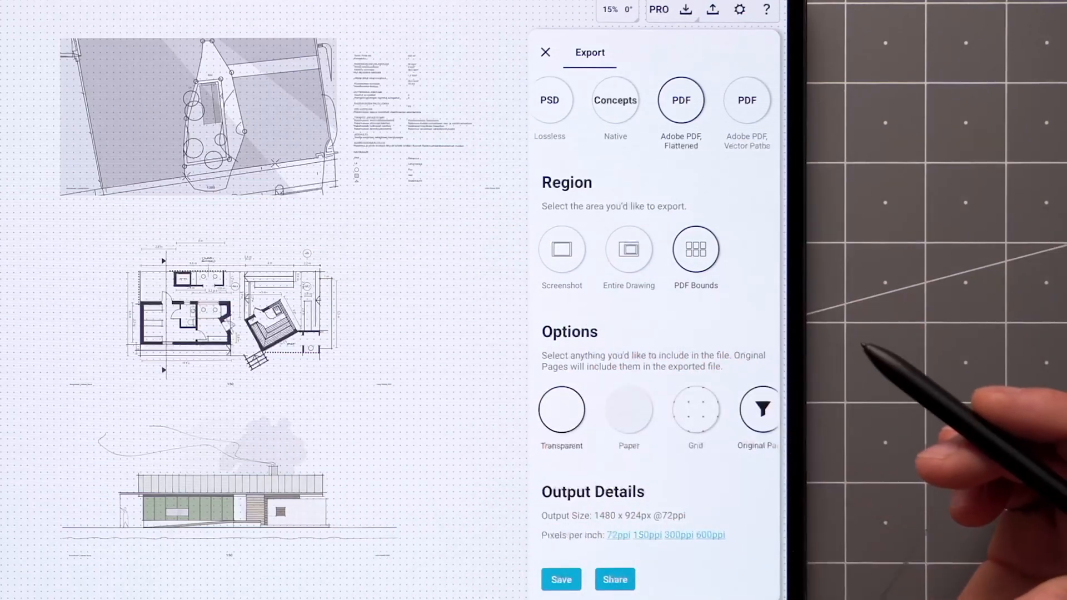